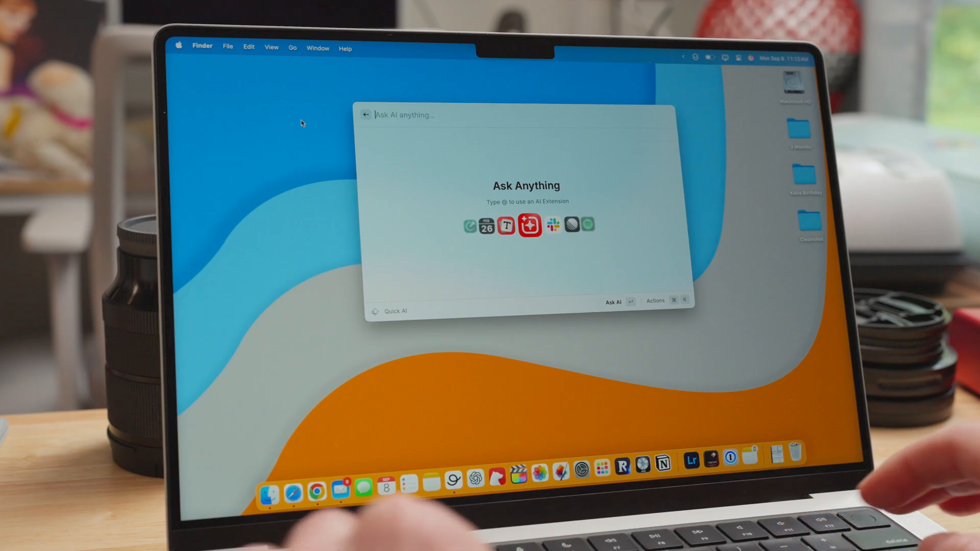
- Submit the question 'why is raycas…' to Raycast's Quick AI
{"action": "type", "text": "why is raycas"}
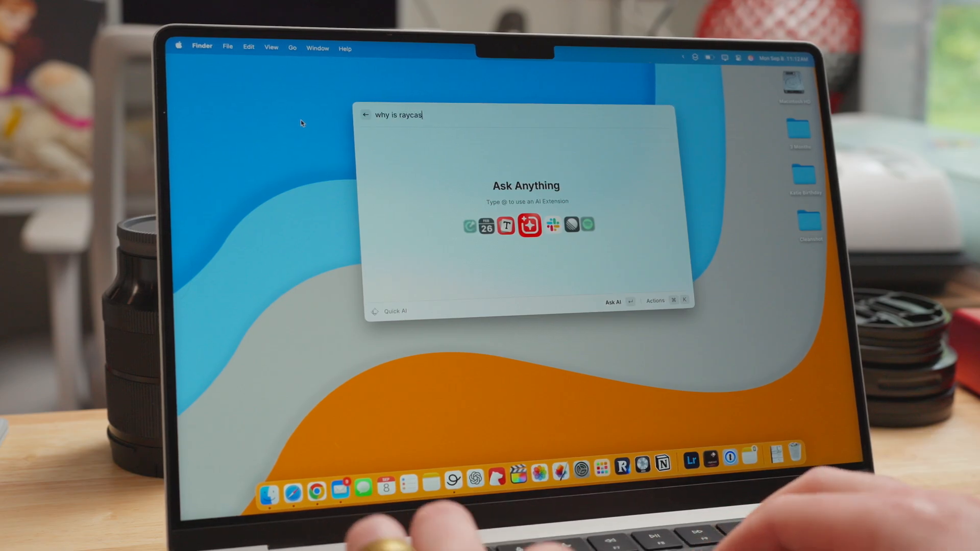
{"action": "key", "text": "Return"}
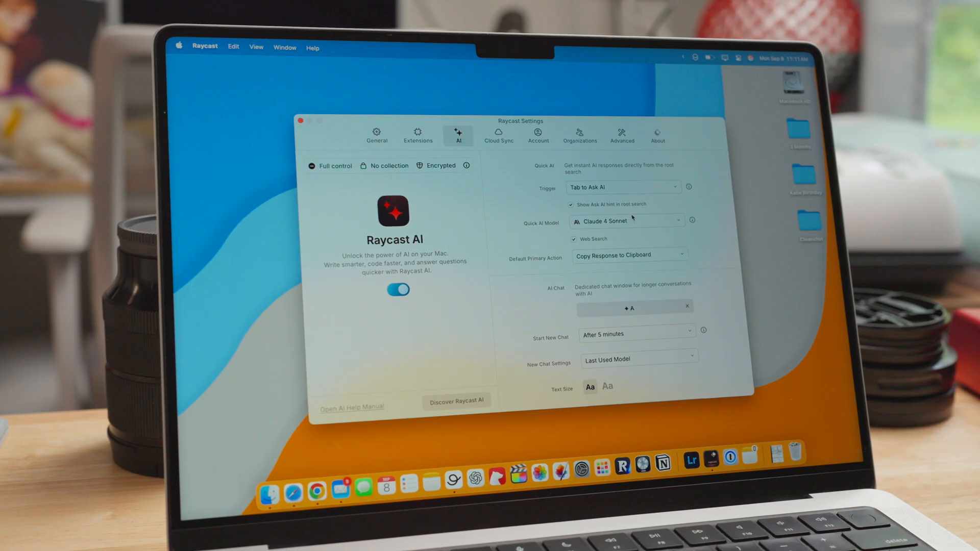
- Open the Quick AI Model dropdown to browse the available models
{"action": "left_click", "coordinate": [625, 221]}
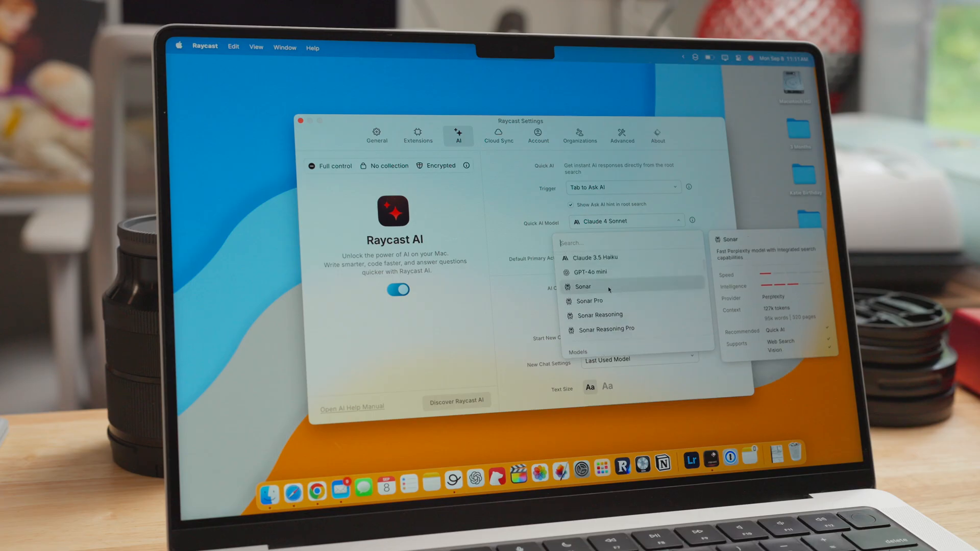
{"action": "mouse_move", "coordinate": [611, 302]}
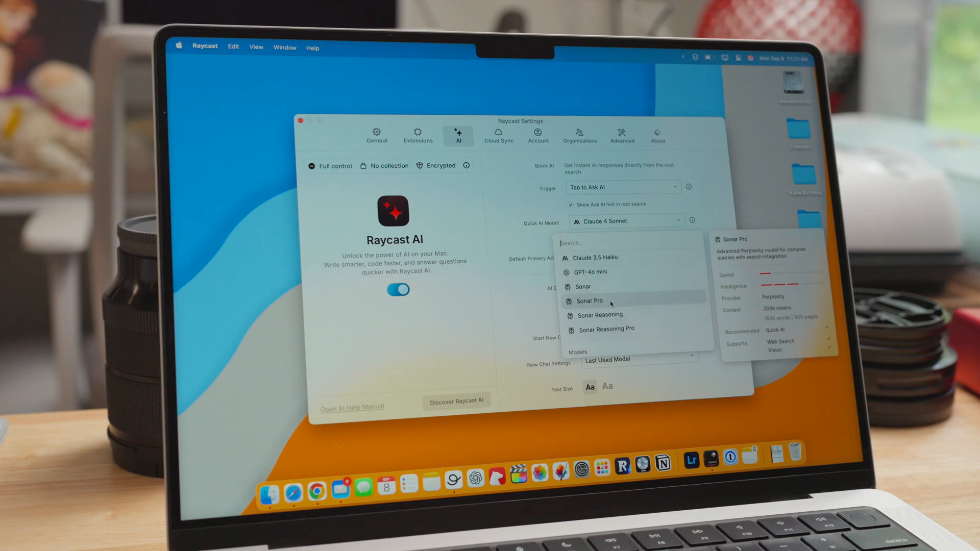
{"action": "mouse_move", "coordinate": [605, 330]}
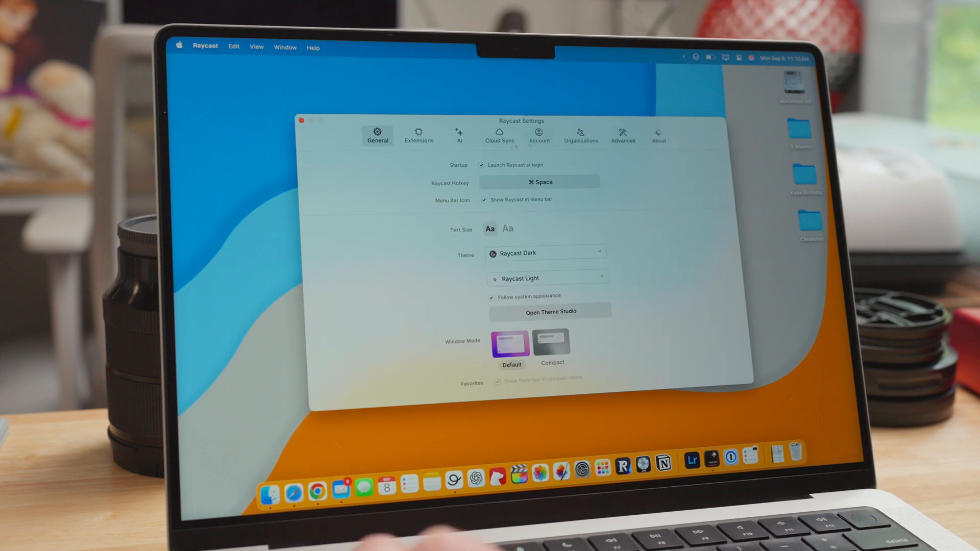
- Filter Raycast extensions by 'window' and show the Window Management extension's details
{"action": "left_click", "coordinate": [418, 133]}
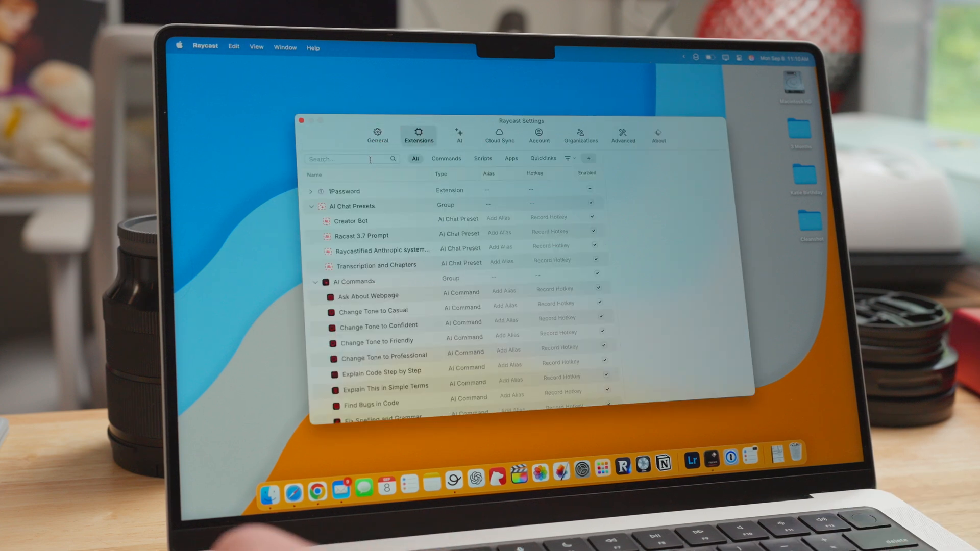
{"action": "type", "text": "window"}
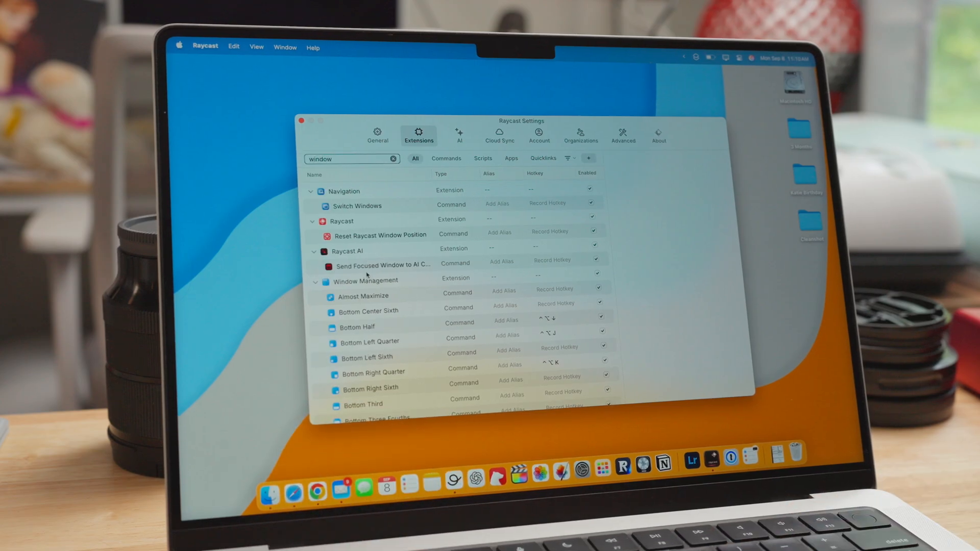
{"action": "left_click", "coordinate": [368, 281]}
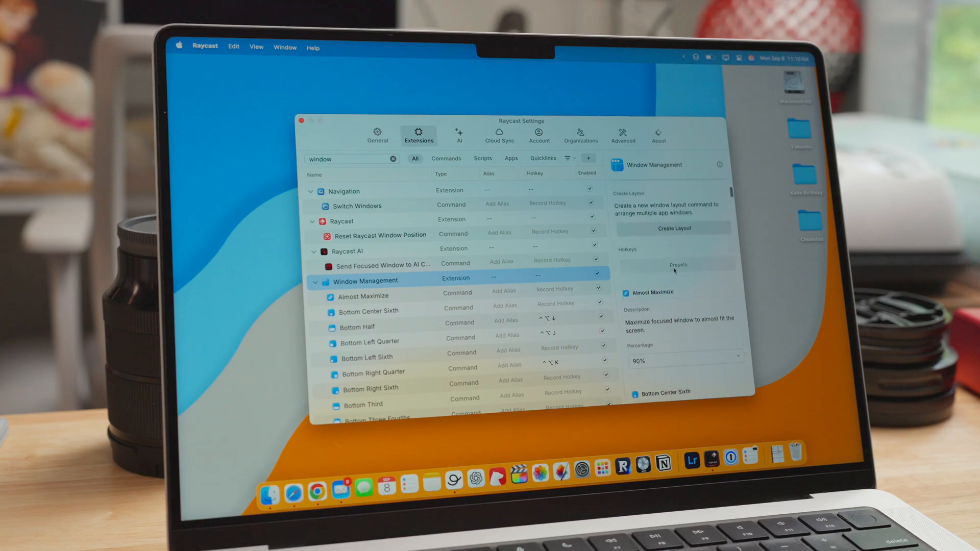
{"action": "left_click", "coordinate": [677, 265]}
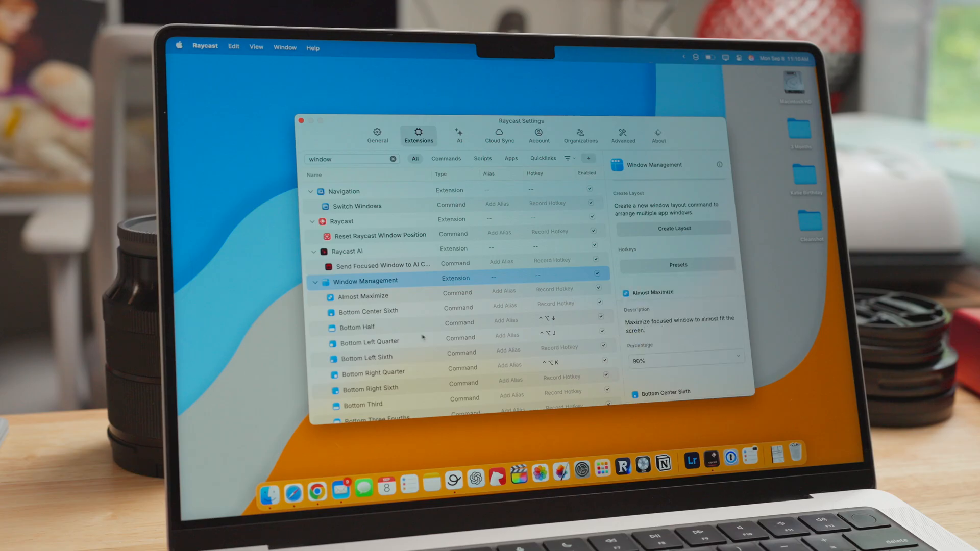
{"action": "scroll", "scroll_direction": "down", "scroll_amount": 3}
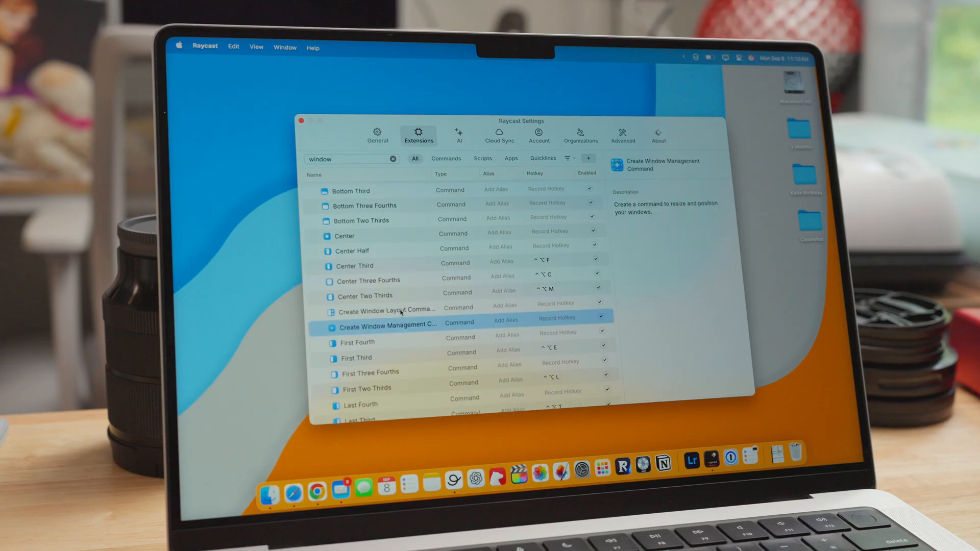
- Show details of Create Window Layout Command and scroll the list
{"action": "left_click", "coordinate": [391, 309]}
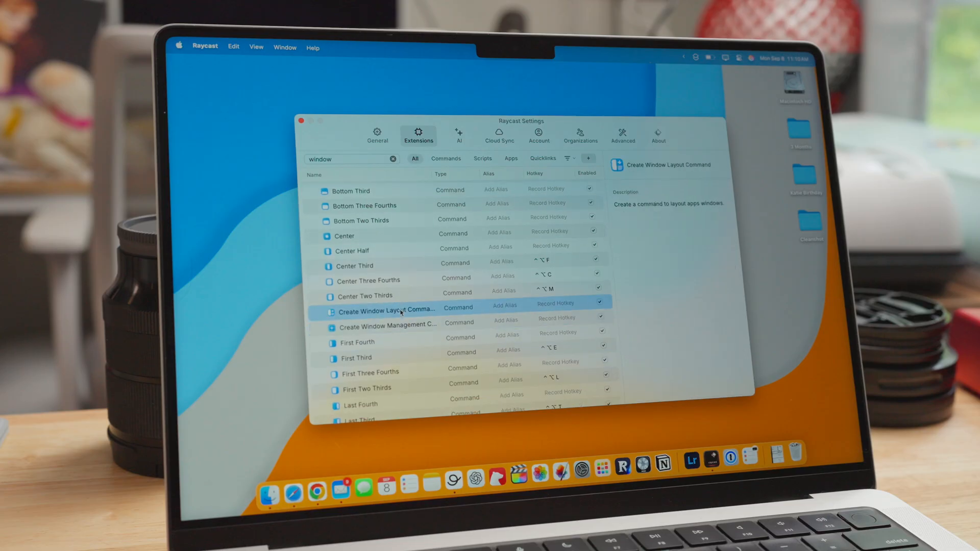
{"action": "scroll", "scroll_direction": "down", "scroll_amount": 3}
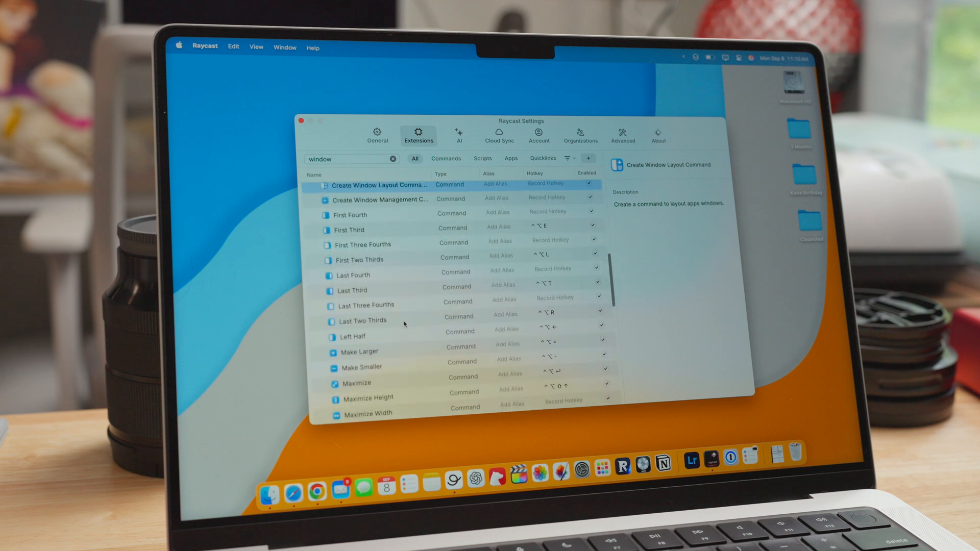
{"action": "scroll", "scroll_direction": "down", "scroll_amount": 3}
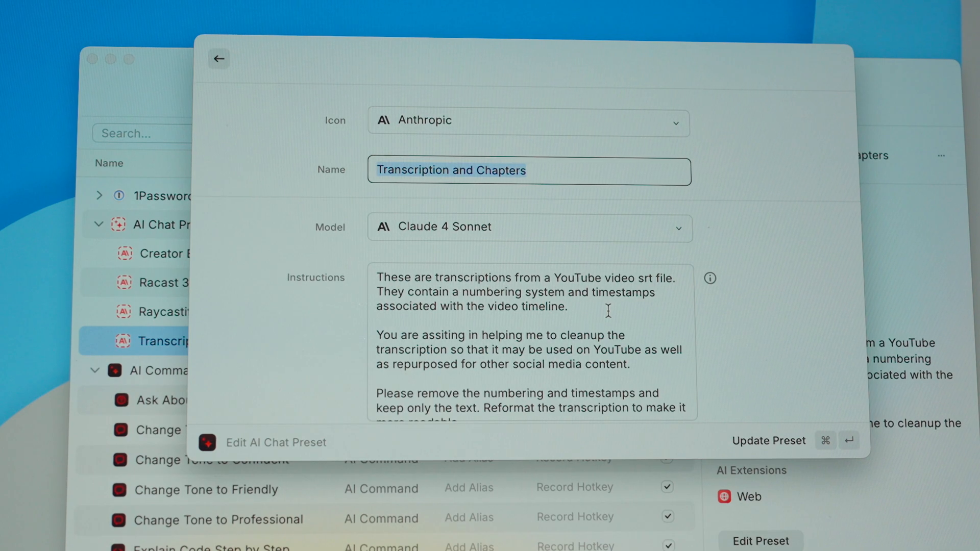
- Scroll through the Transcription and Chapters preset's instructions
{"action": "scroll", "scroll_direction": "down", "scroll_amount": 3}
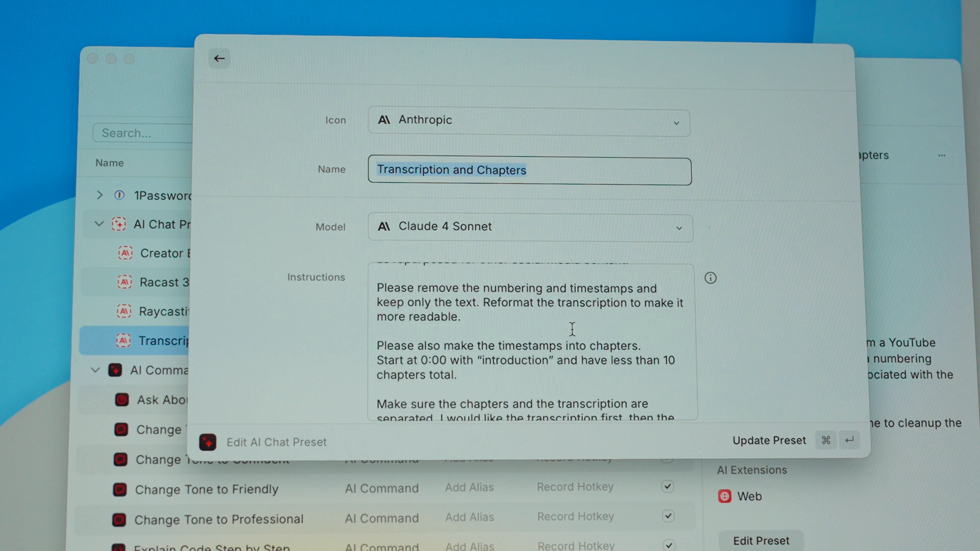
{"action": "scroll", "scroll_direction": "down", "scroll_amount": 3}
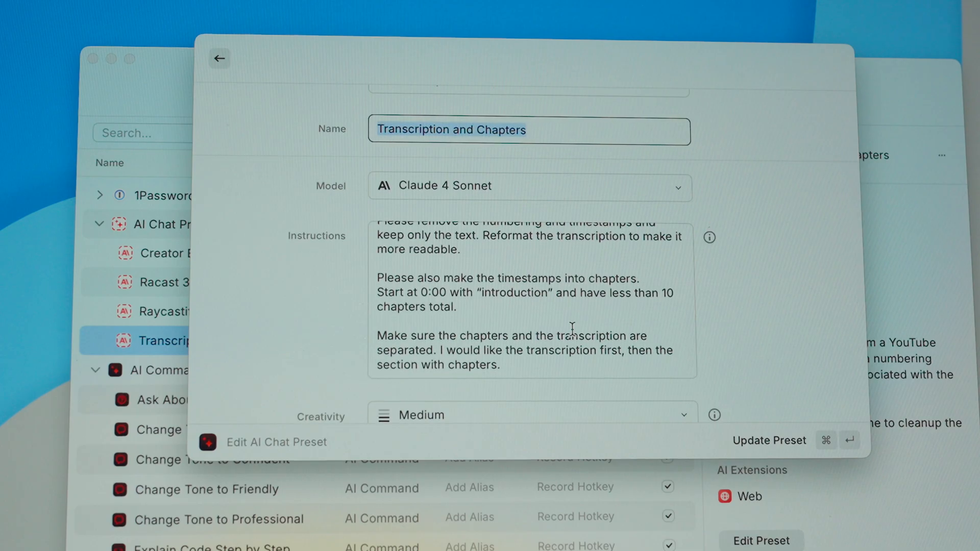
{"action": "scroll", "scroll_direction": "down", "scroll_amount": 3}
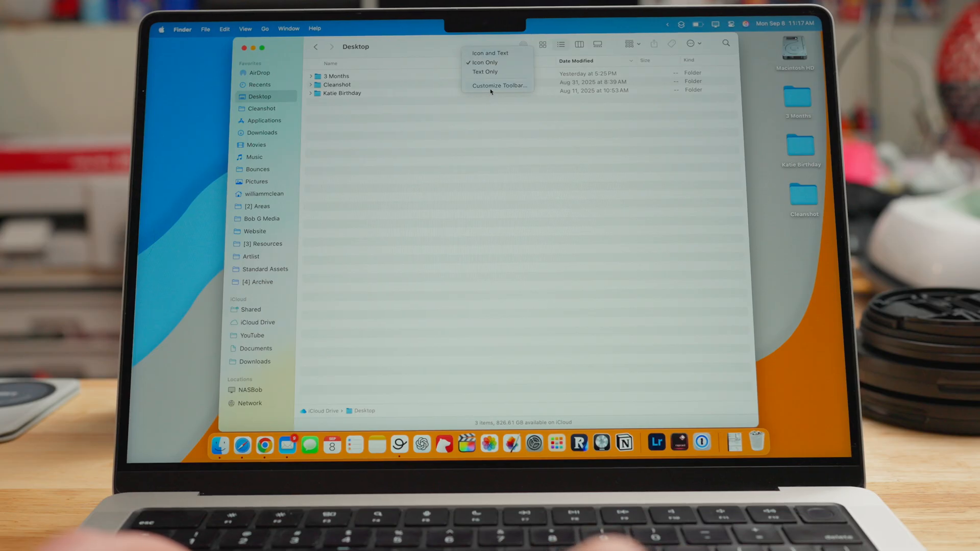
- Bring up Customize Toolbar for the Desktop folder's Finder window
{"action": "left_click", "coordinate": [496, 86]}
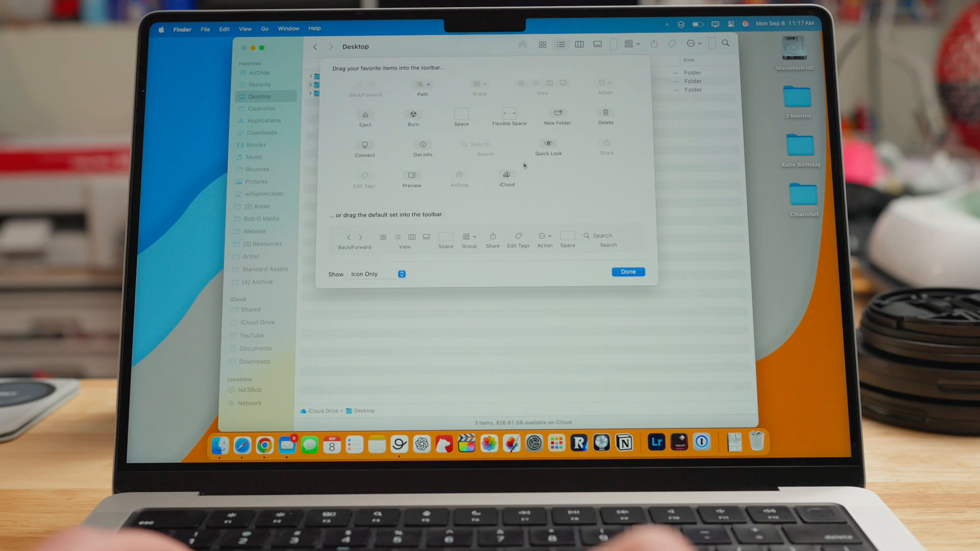
{"action": "mouse_move", "coordinate": [552, 146]}
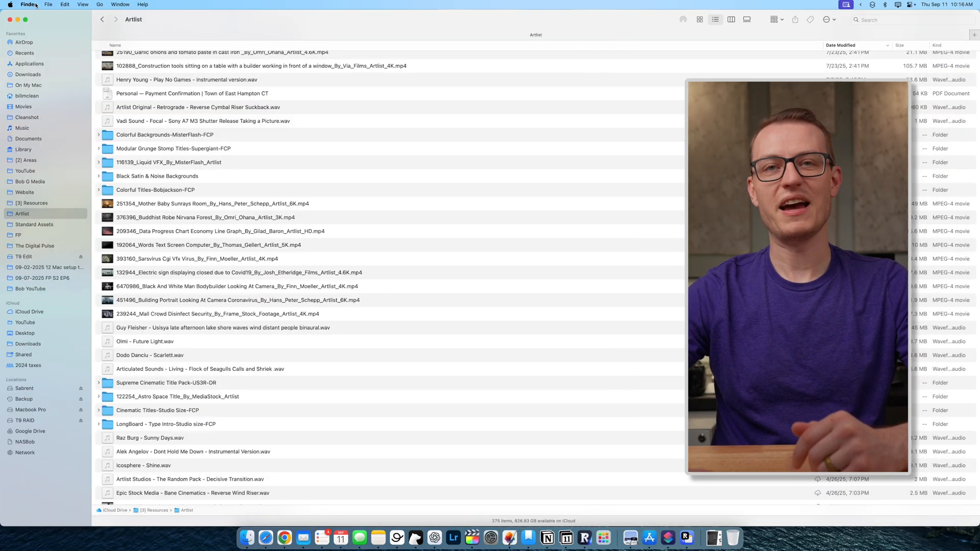
{"action": "left_click", "coordinate": [83, 5]}
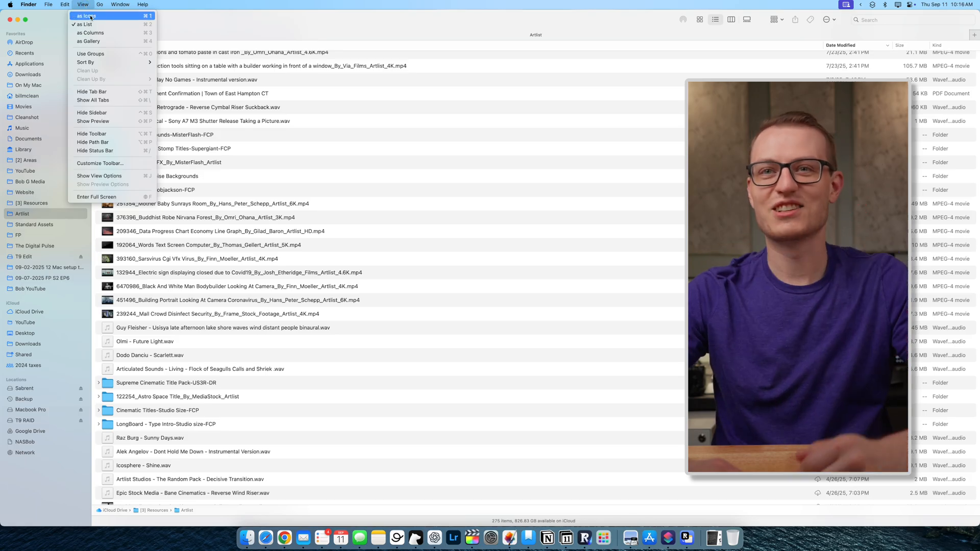
{"action": "mouse_move", "coordinate": [109, 134]}
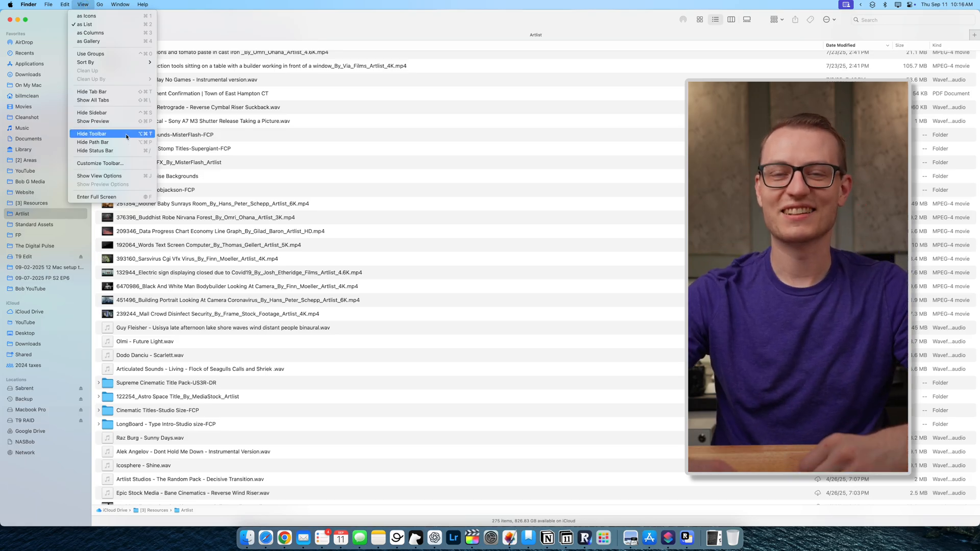
{"action": "mouse_move", "coordinate": [92, 142]}
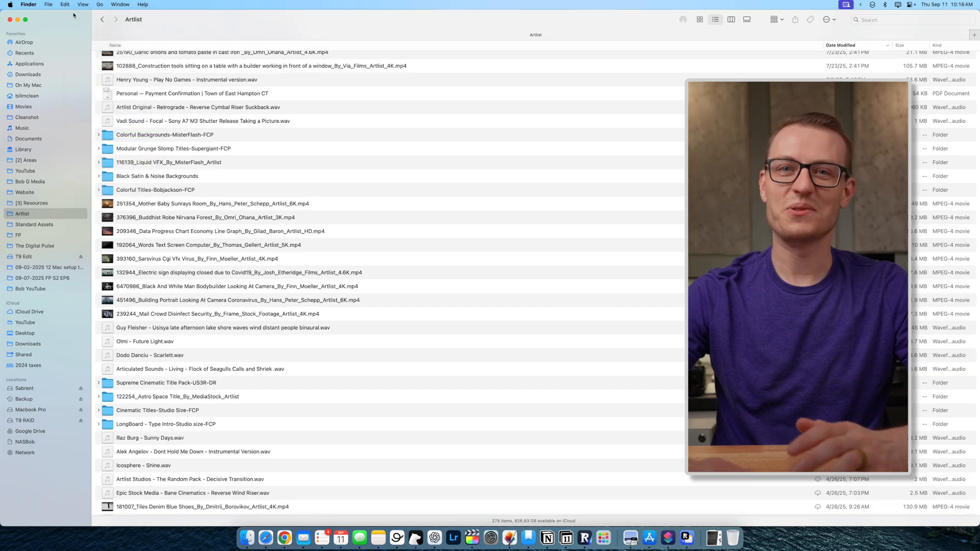
{"action": "left_click", "coordinate": [82, 4]}
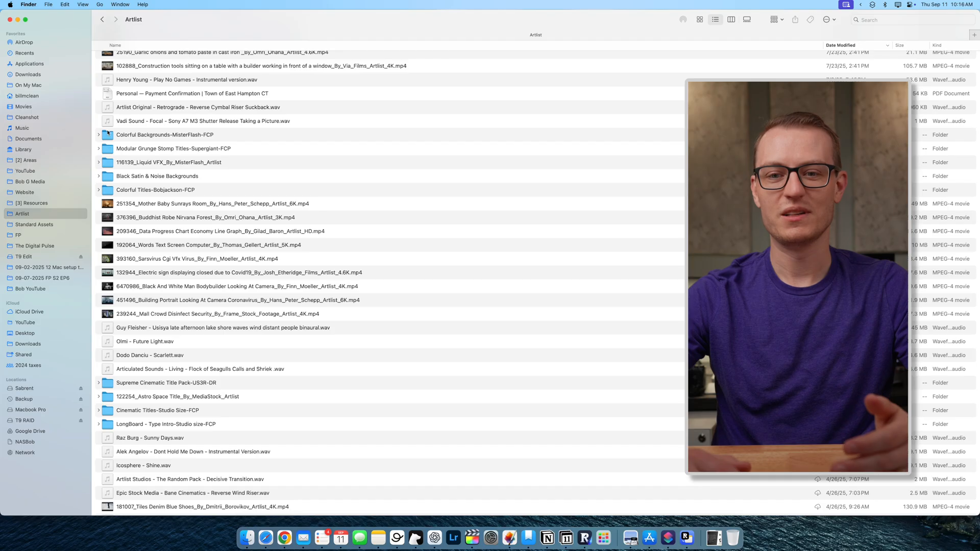
{"action": "left_click", "coordinate": [82, 5]}
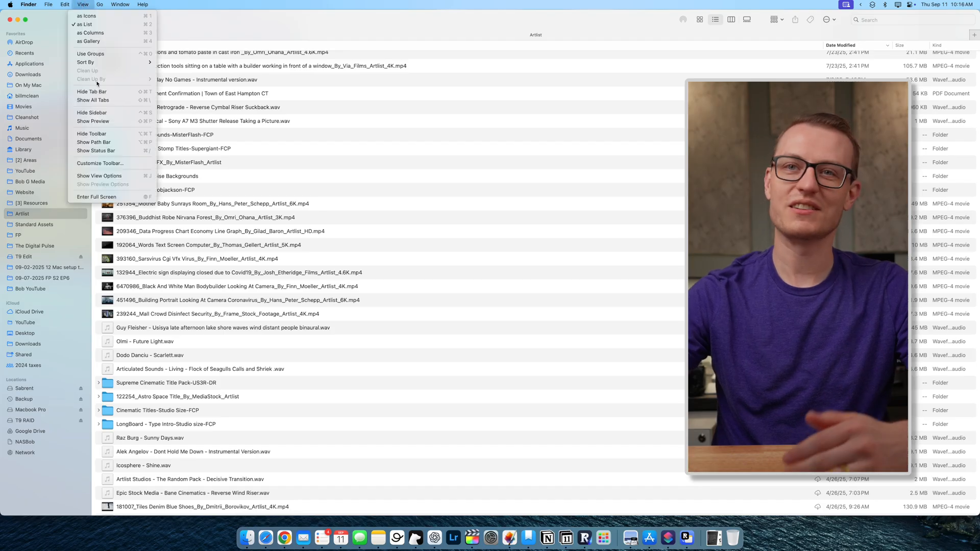
{"action": "mouse_move", "coordinate": [94, 142]}
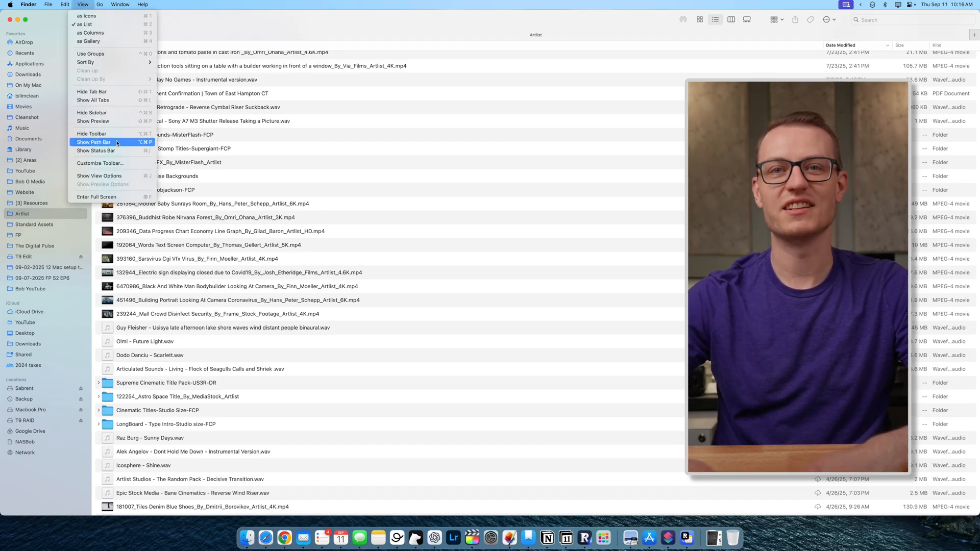
{"action": "left_click", "coordinate": [94, 142]}
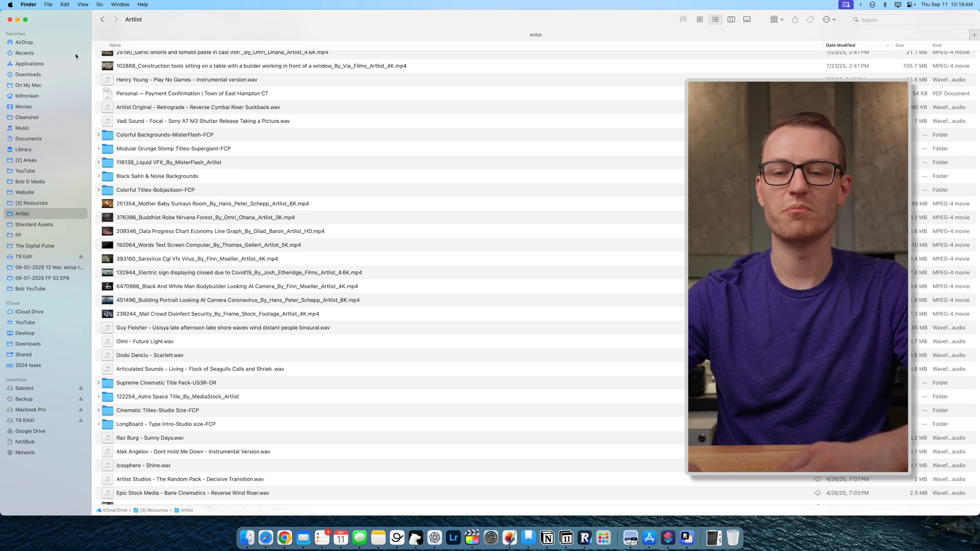
- Turn on the Finder status bar with View > Show Status Bar
{"action": "left_click", "coordinate": [81, 5]}
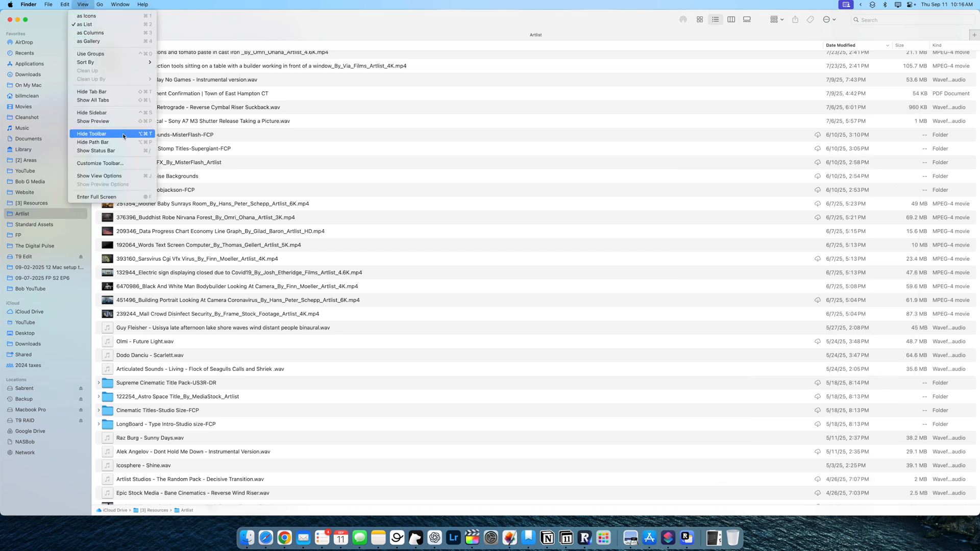
{"action": "left_click", "coordinate": [91, 134]}
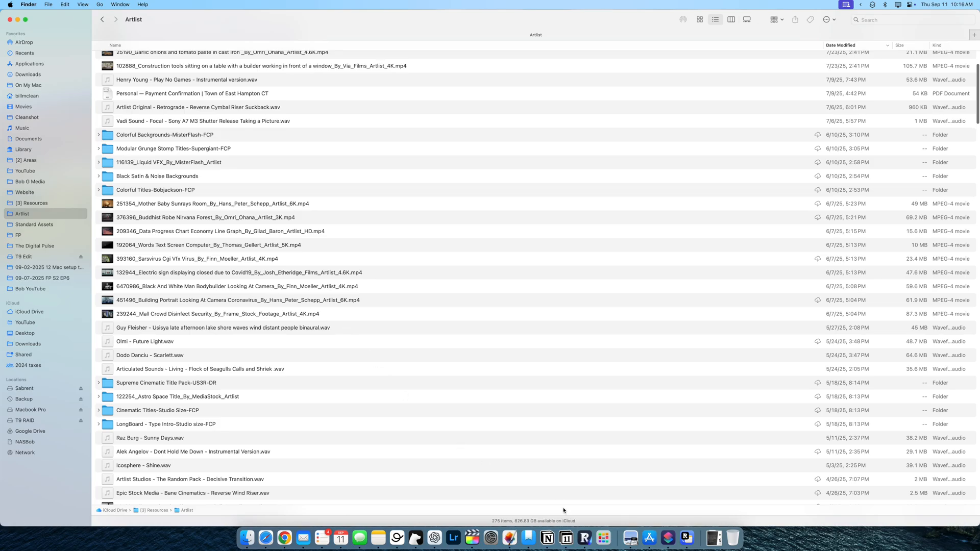
{"action": "mouse_move", "coordinate": [585, 537]}
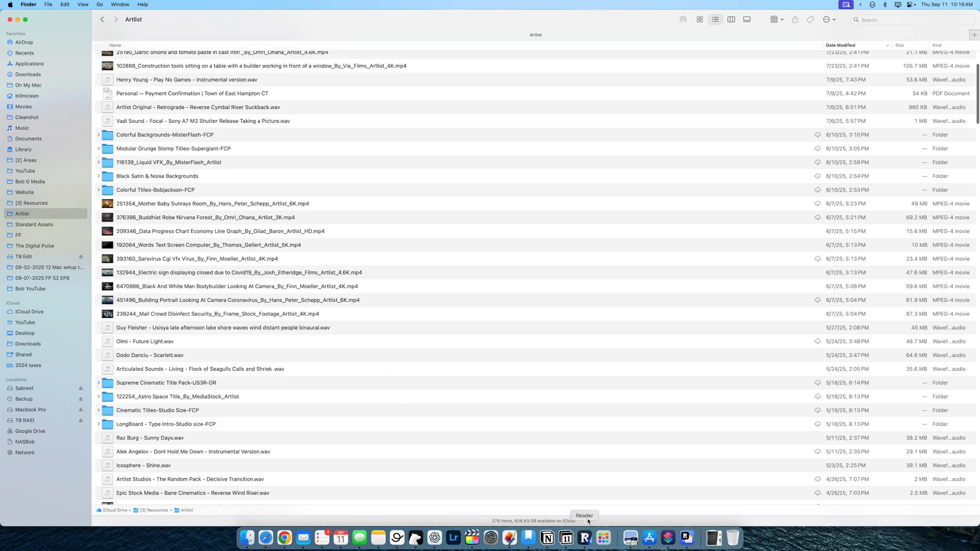
{"action": "mouse_move", "coordinate": [528, 512]}
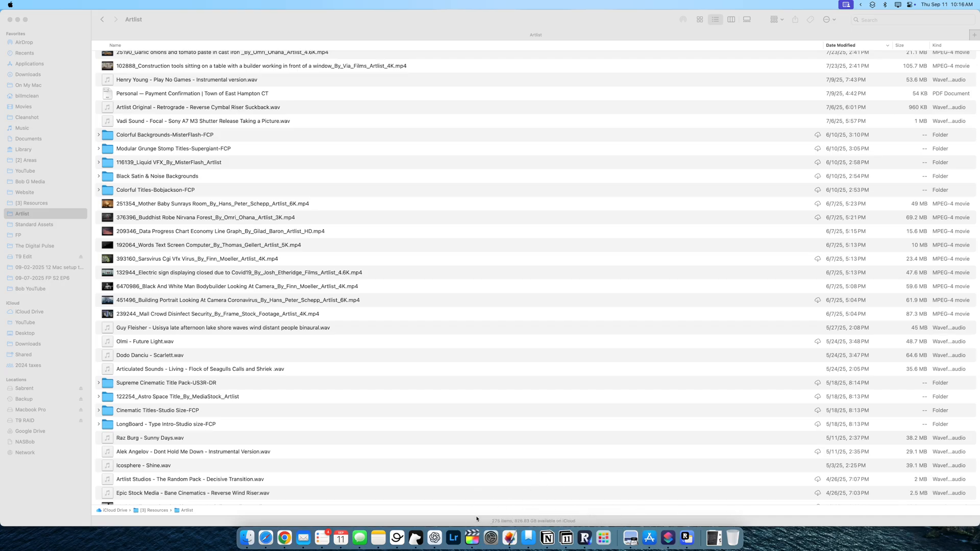
{"action": "mouse_move", "coordinate": [471, 511]}
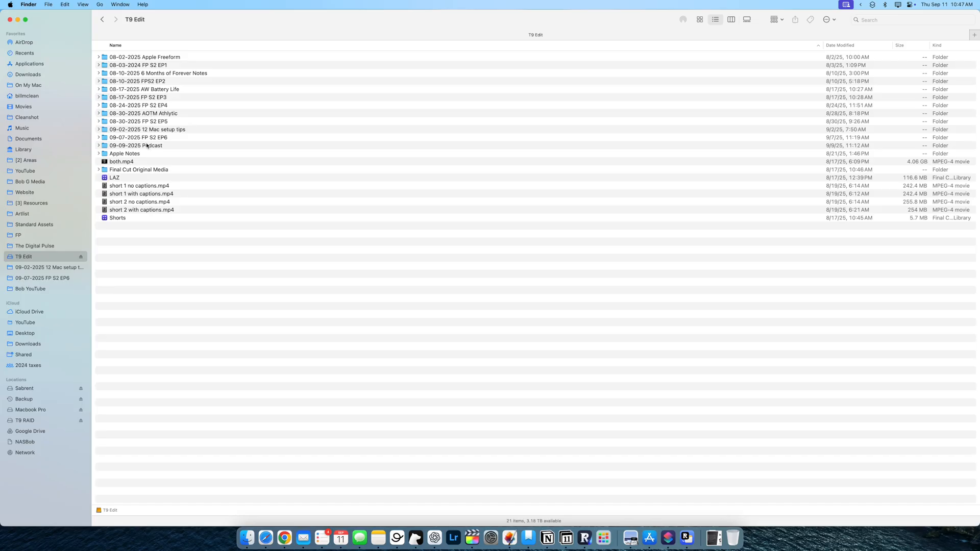
- Unpin the 09-09-2025 Podcast and FP S2 EP6 folders from the sidebar, then show Artist
{"action": "left_click", "coordinate": [40, 257]}
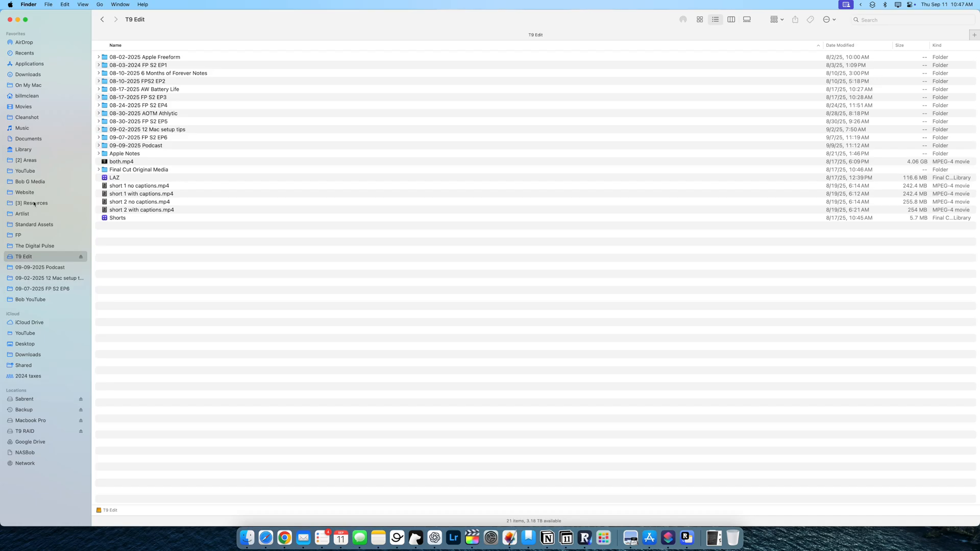
{"action": "right_click", "coordinate": [39, 268]}
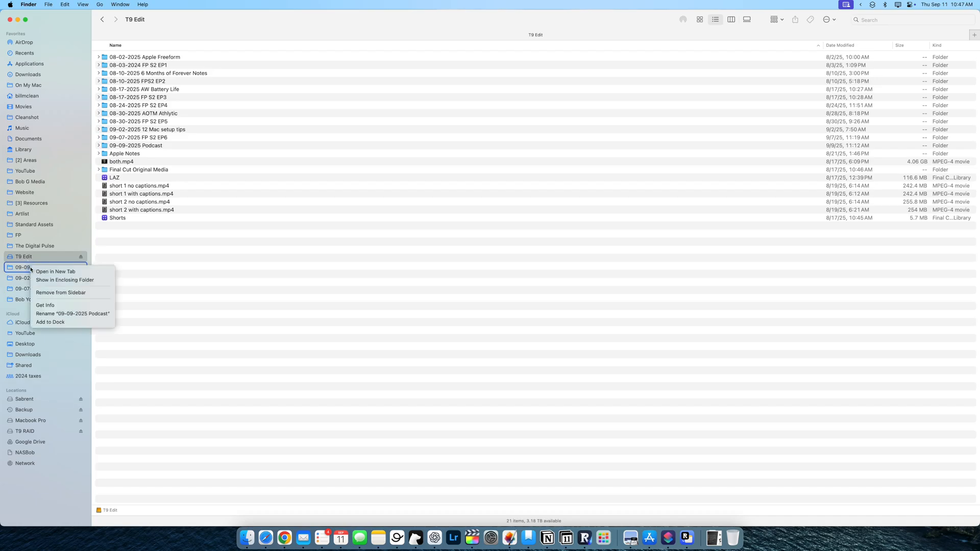
{"action": "left_click", "coordinate": [61, 293]}
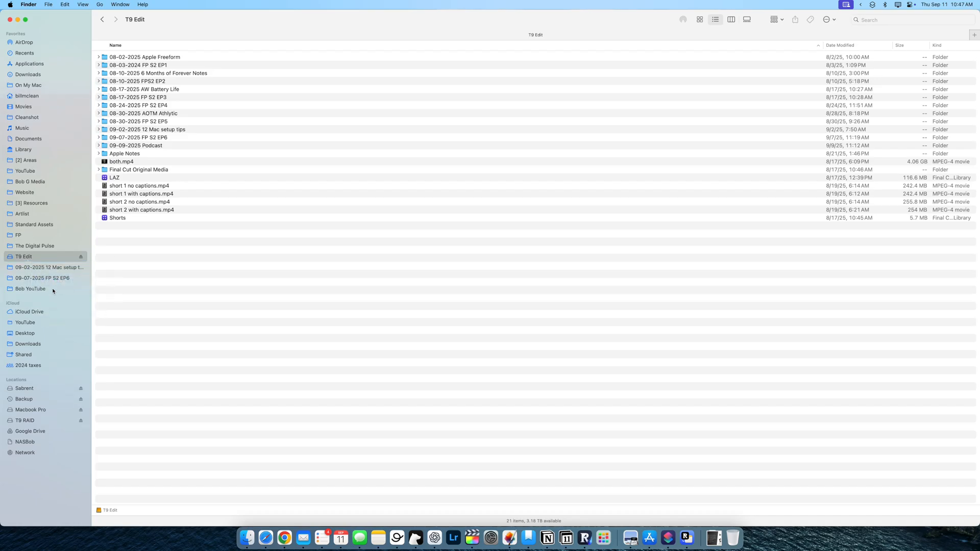
{"action": "right_click", "coordinate": [42, 278]}
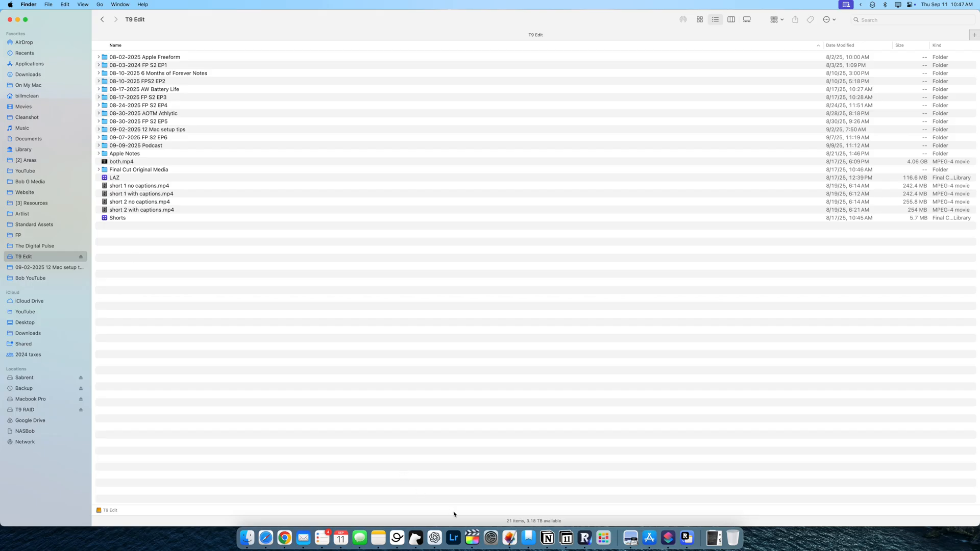
{"action": "left_click", "coordinate": [22, 214]}
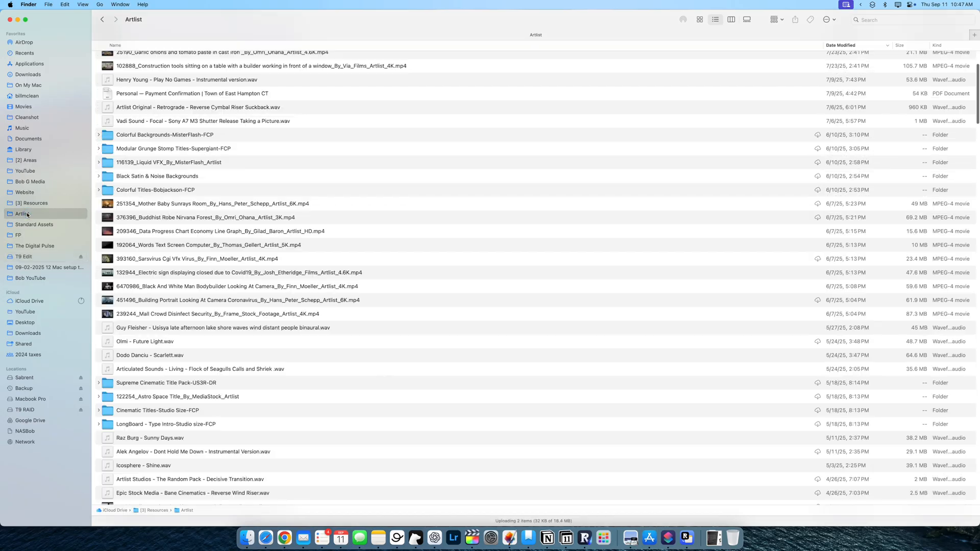
{"action": "scroll", "scroll_direction": "down", "scroll_amount": 3}
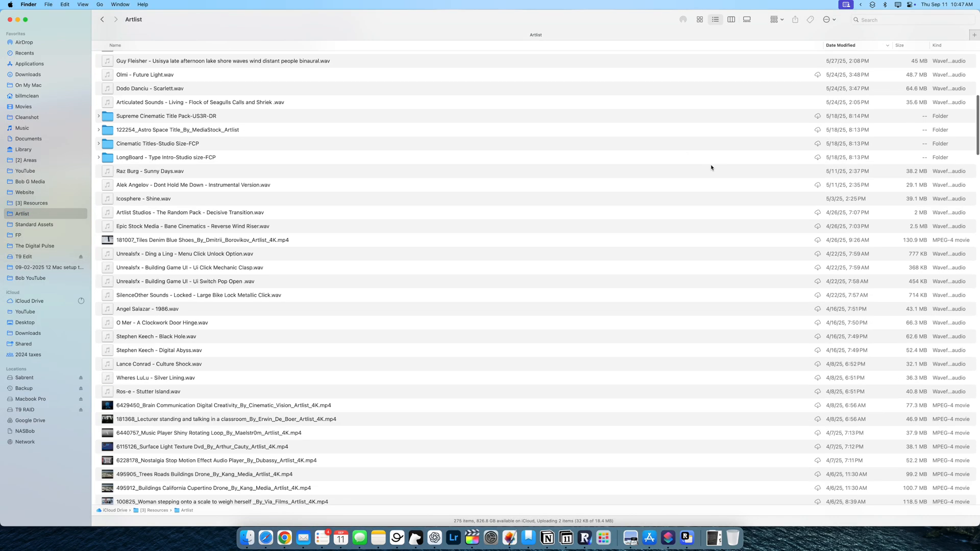
{"action": "scroll", "scroll_direction": "down", "scroll_amount": 3}
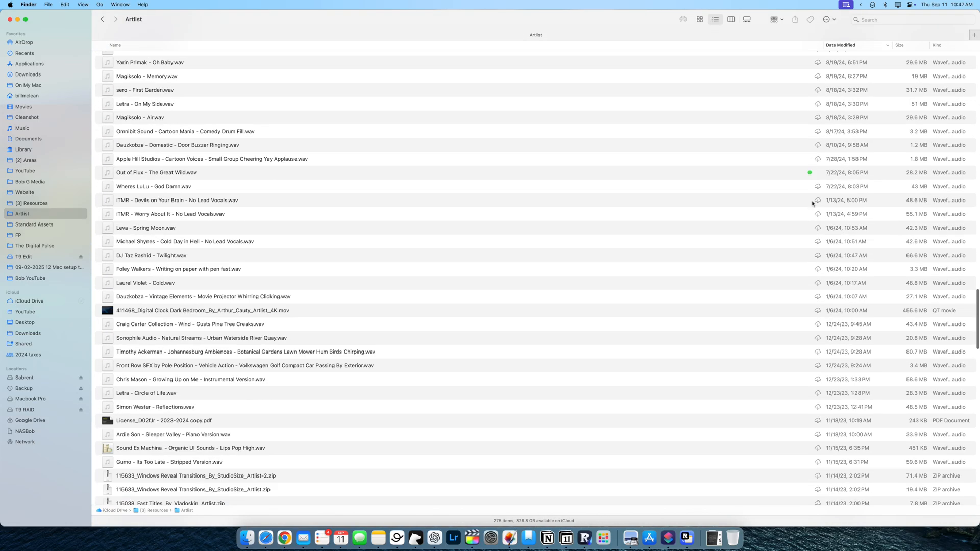
{"action": "mouse_move", "coordinate": [810, 182]}
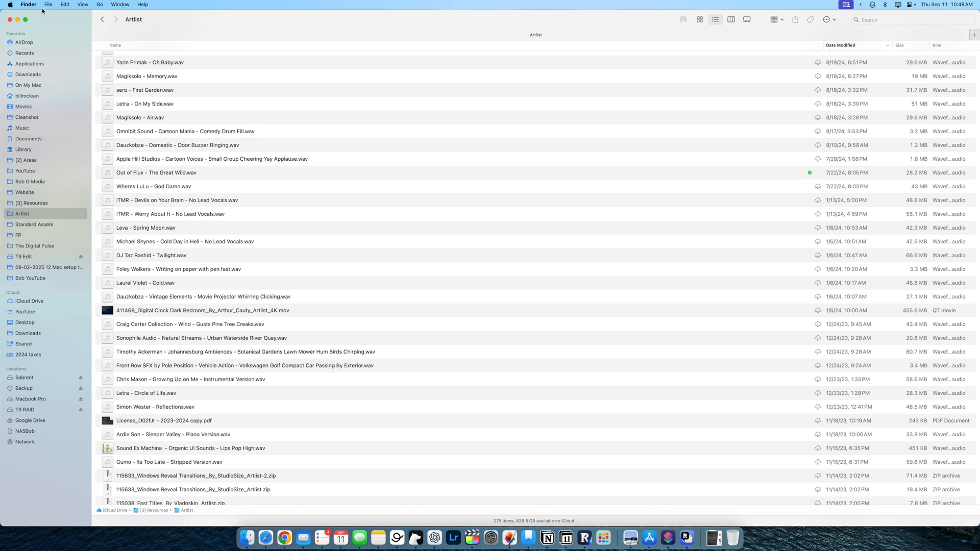
- Open Finder Settings and review the Tags, General and Sidebar options
{"action": "left_click", "coordinate": [28, 4]}
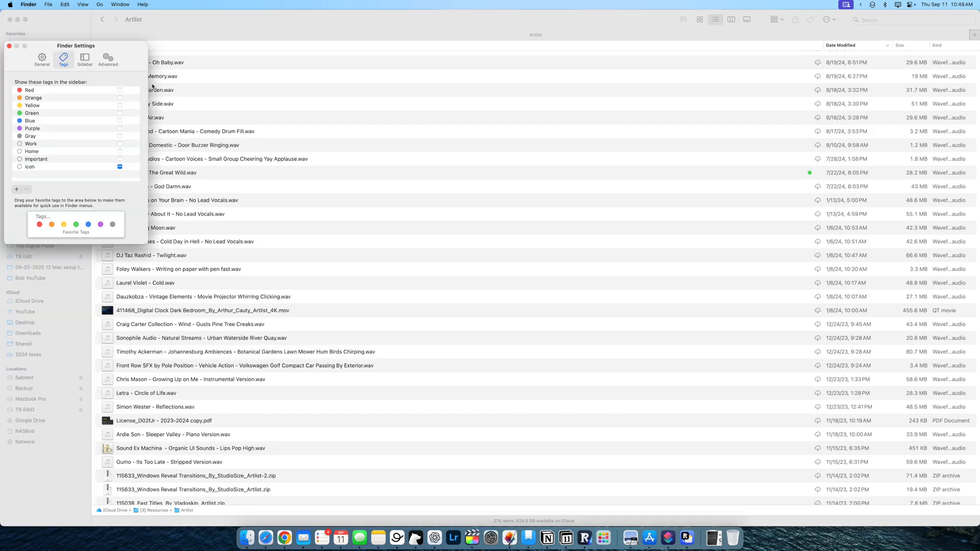
{"action": "left_click", "coordinate": [42, 59]}
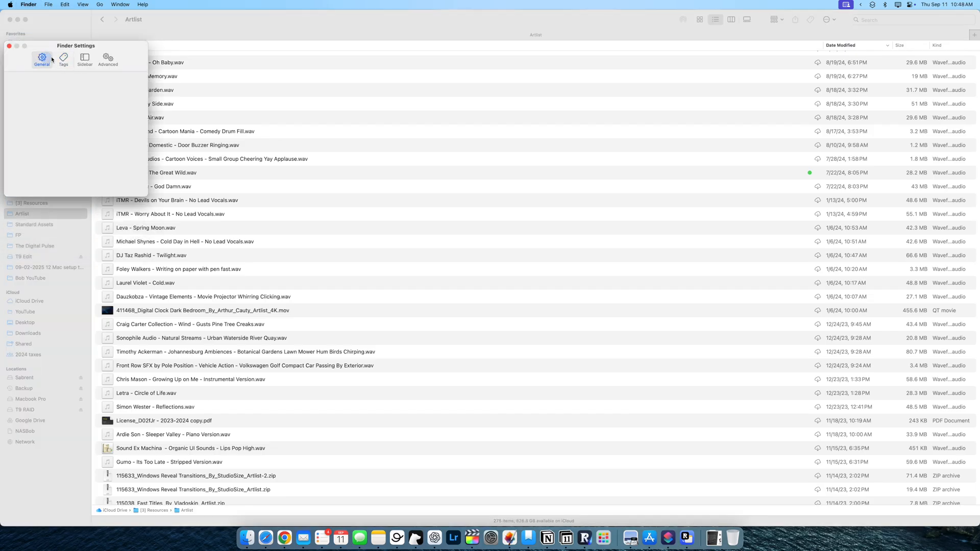
{"action": "left_click", "coordinate": [63, 58]}
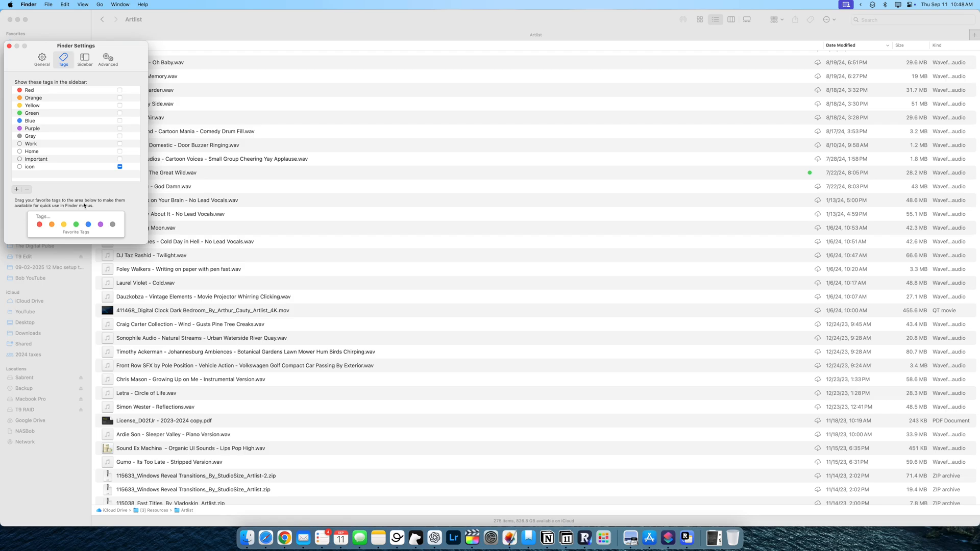
{"action": "mouse_move", "coordinate": [97, 206]}
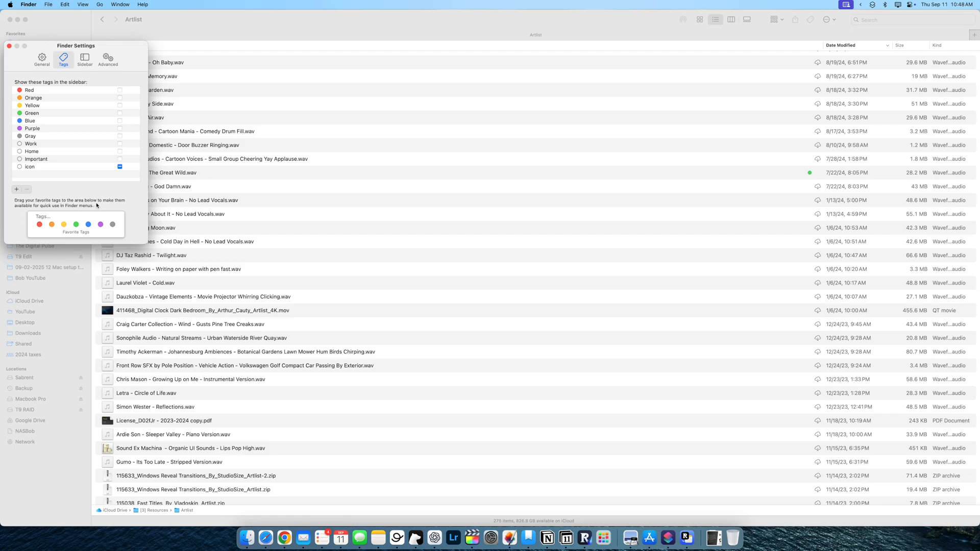
{"action": "mouse_move", "coordinate": [26, 81]}
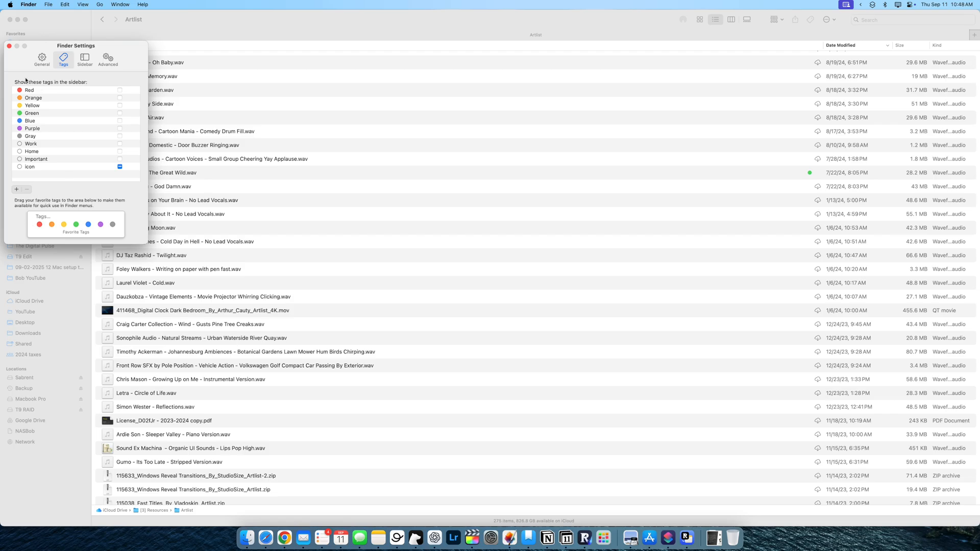
{"action": "mouse_move", "coordinate": [84, 59]}
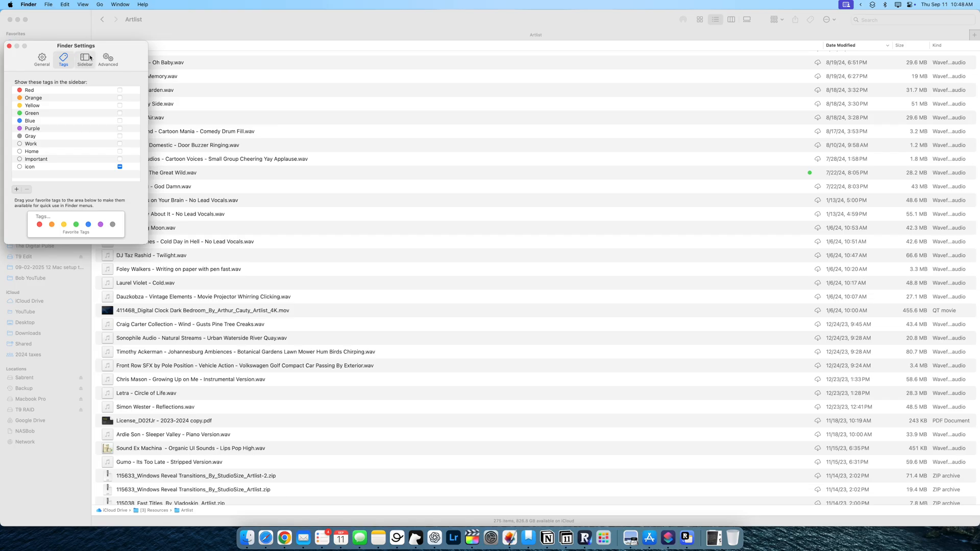
{"action": "left_click", "coordinate": [84, 59]}
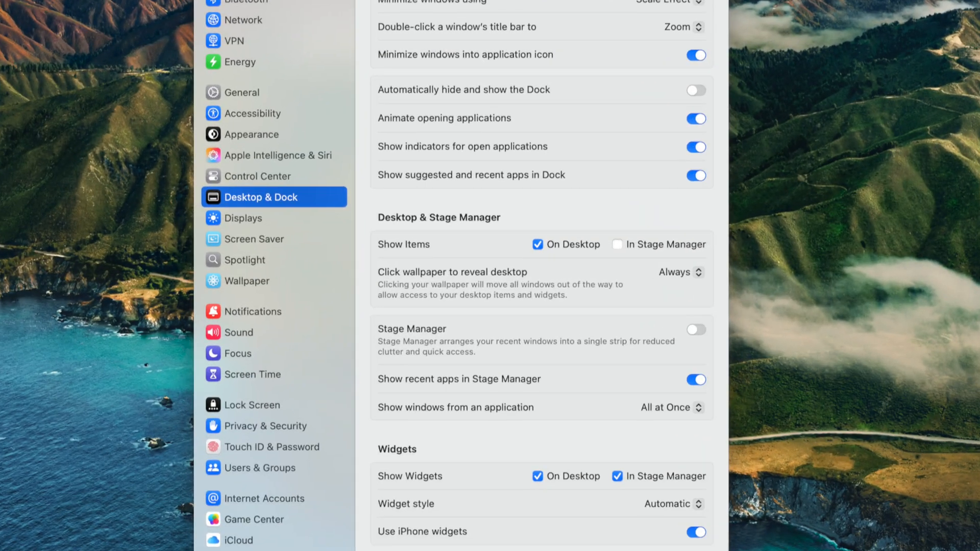
- In Desktop & Dock, set Minimize windows using to Scale Effect
{"action": "scroll", "scroll_direction": "down", "scroll_amount": 3}
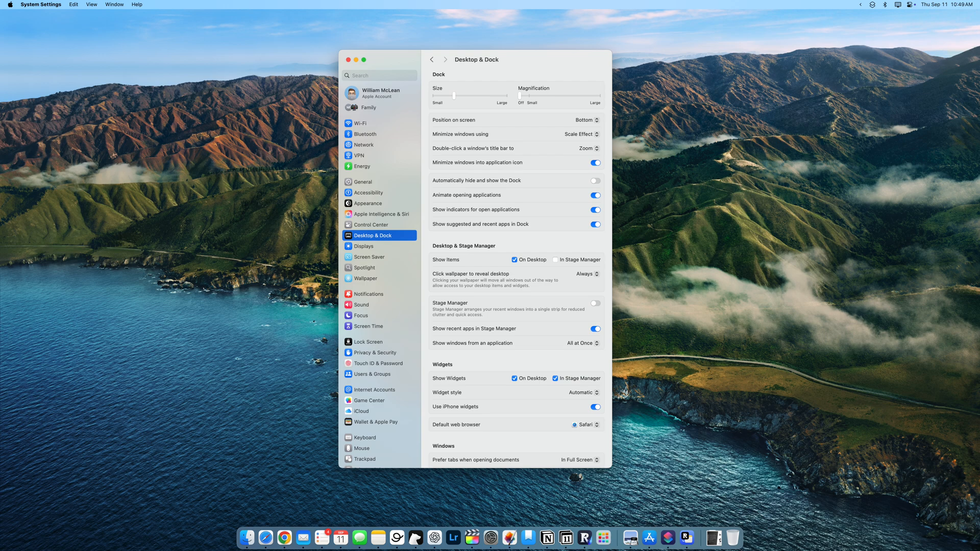
{"action": "left_click", "coordinate": [580, 133]}
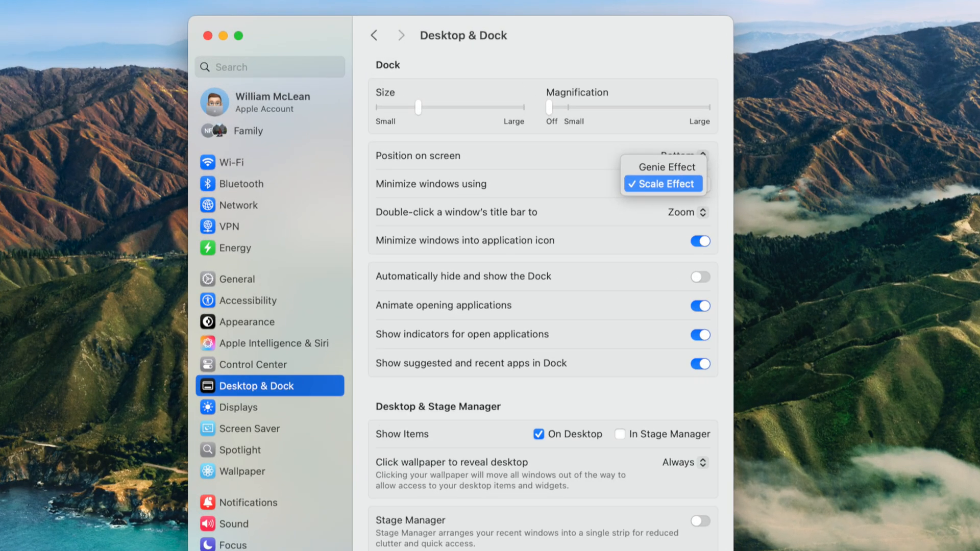
{"action": "left_click_drag", "start_coordinate": [549, 108], "coordinate": [632, 108]}
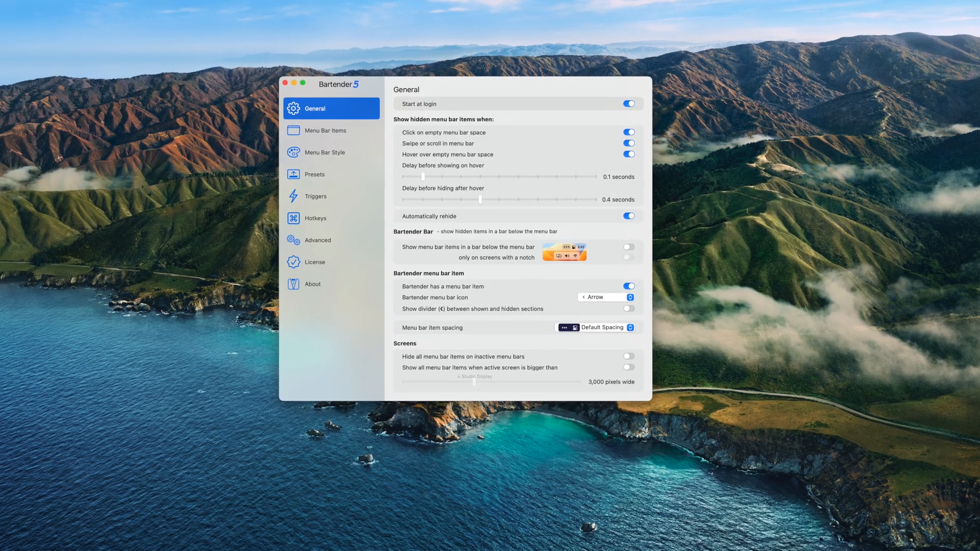
- Show Bartender's Menu Bar Items list of shown, hidden and always-hidden icons
{"action": "left_click", "coordinate": [330, 131]}
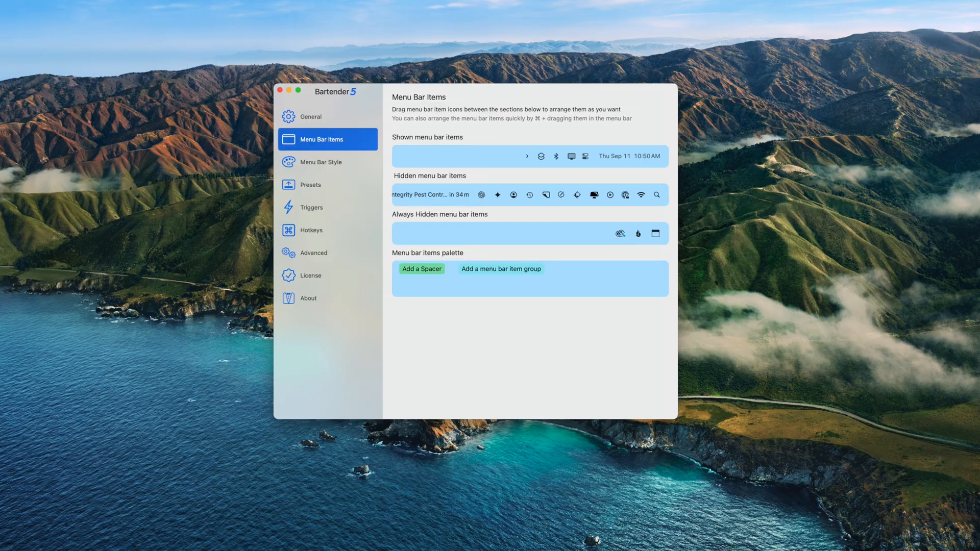